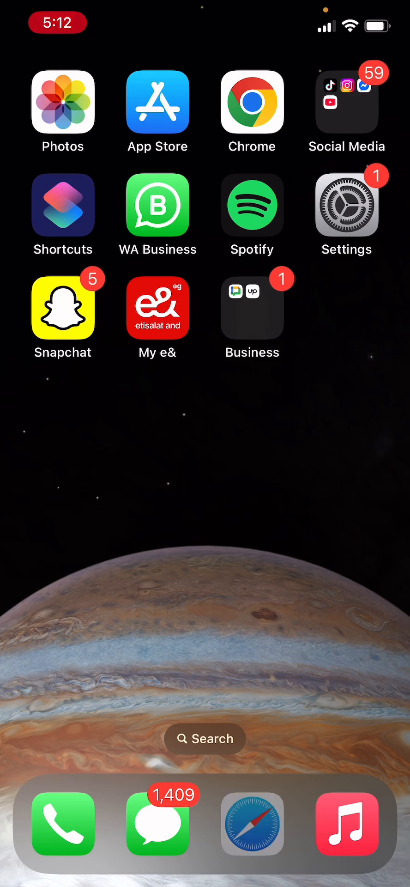
- In Safari open YouTube, view the You profile page, then start a new address entry
click(252, 825)
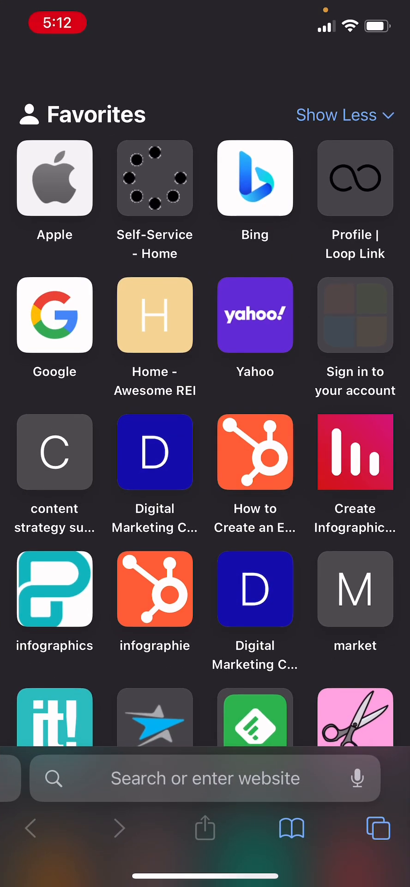
click(205, 778)
text(youtube.com)
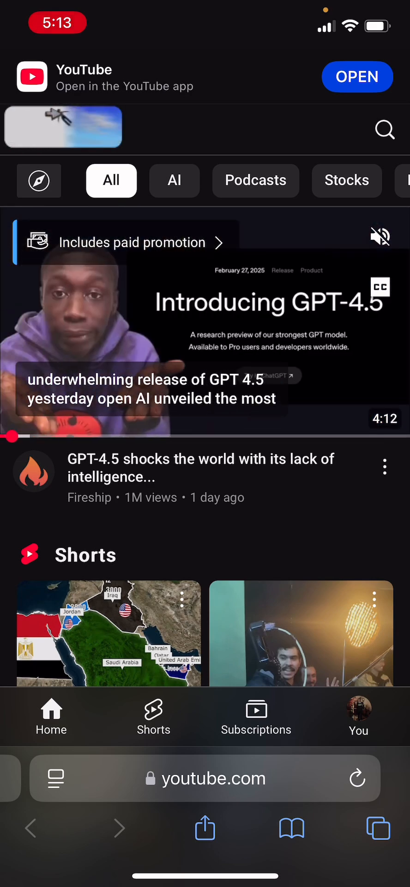
click(358, 715)
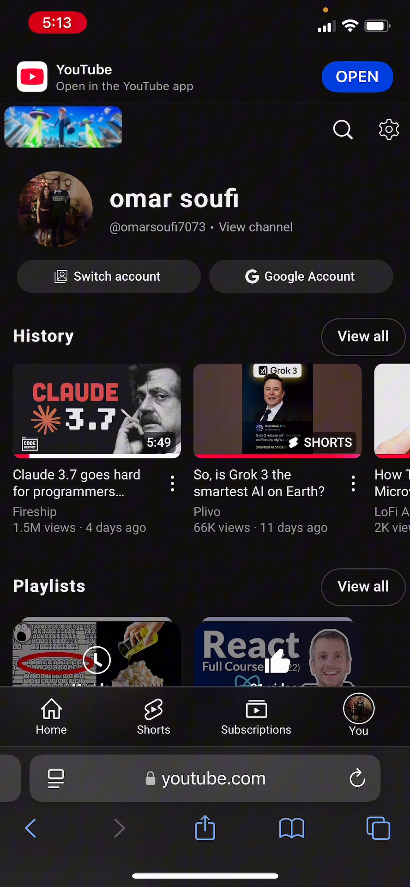
click(205, 777)
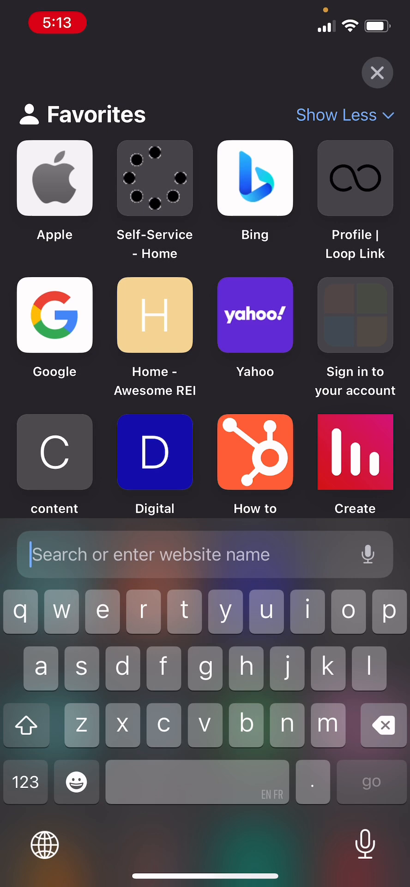
- Go to youtube.com/account and reach the channel's View advanced settings page
text(youtube)
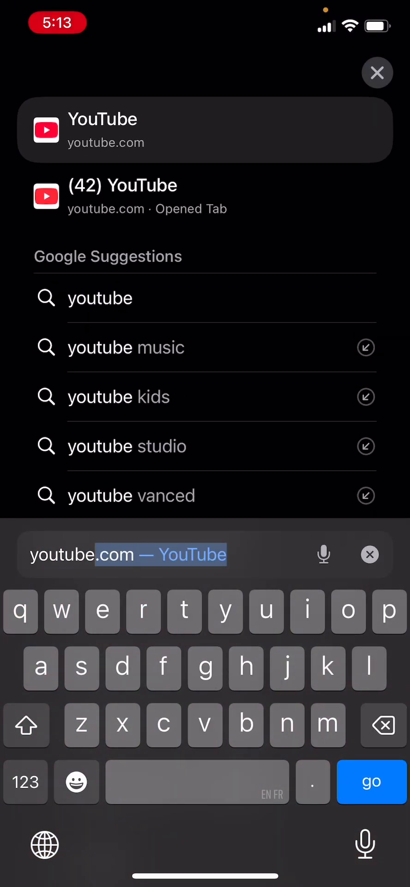
click(26, 782)
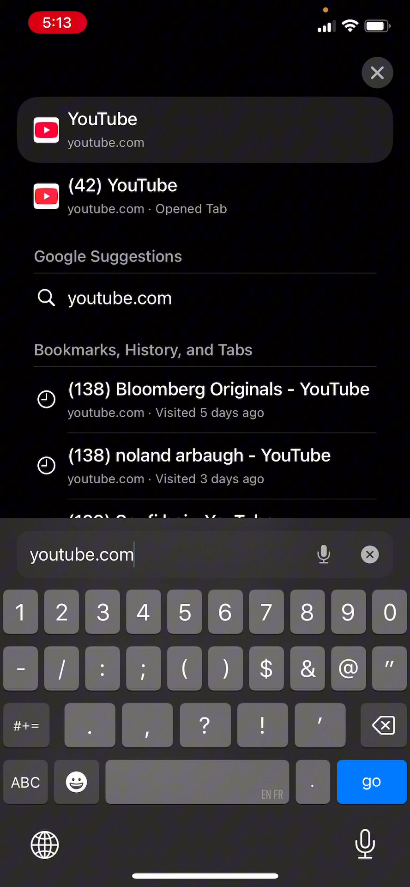
text(/account)
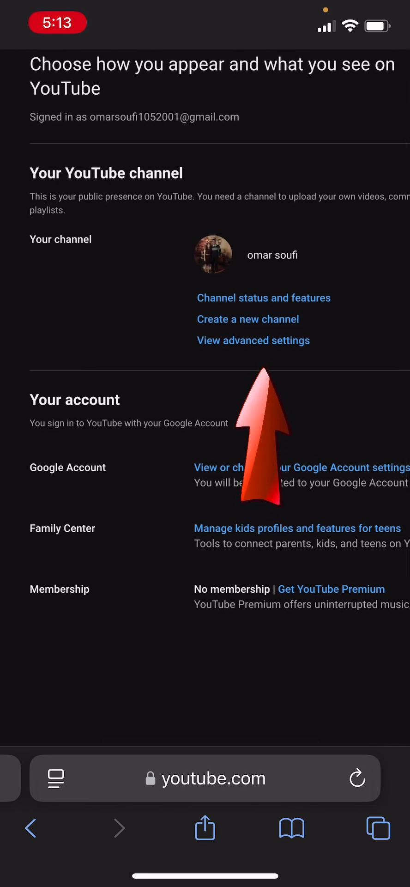
click(253, 340)
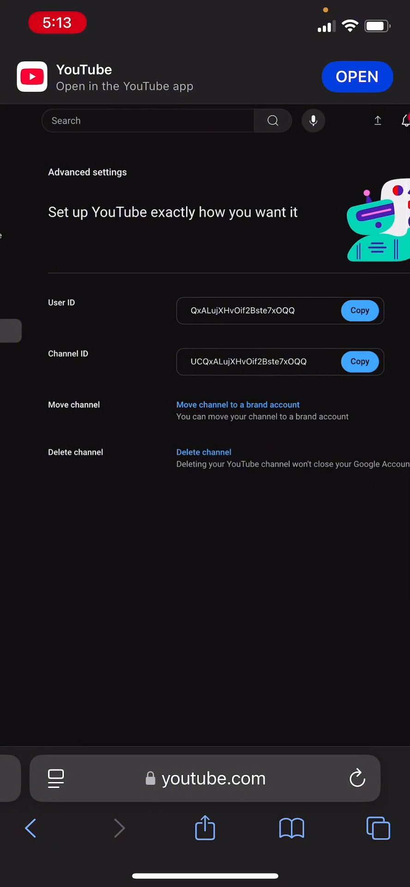